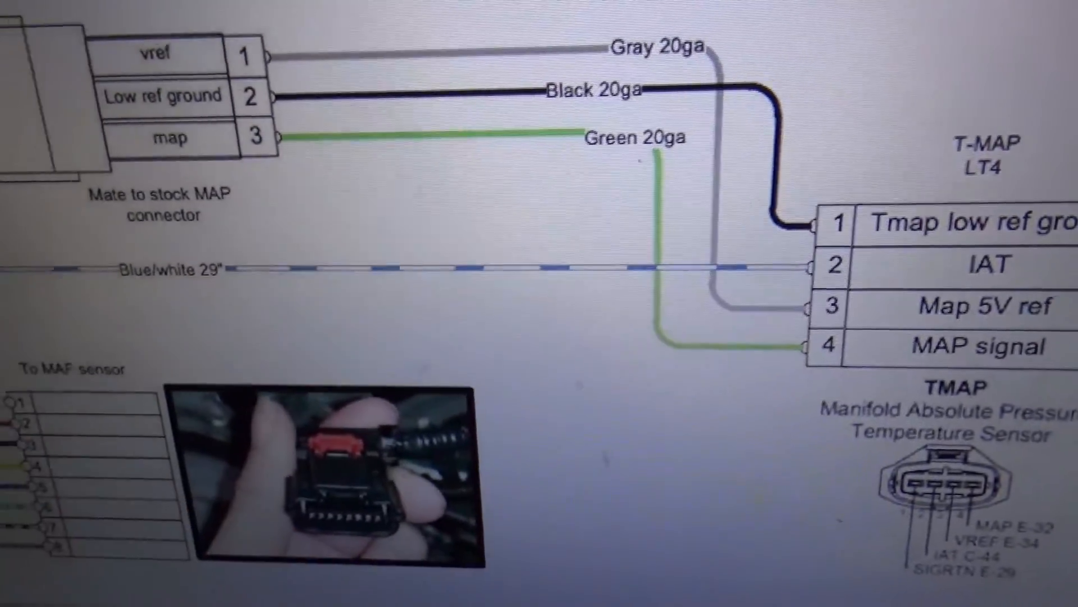
Scroll through the Engine Airflow calibration tables while comparing against the archived tune.
scroll("down", 3)
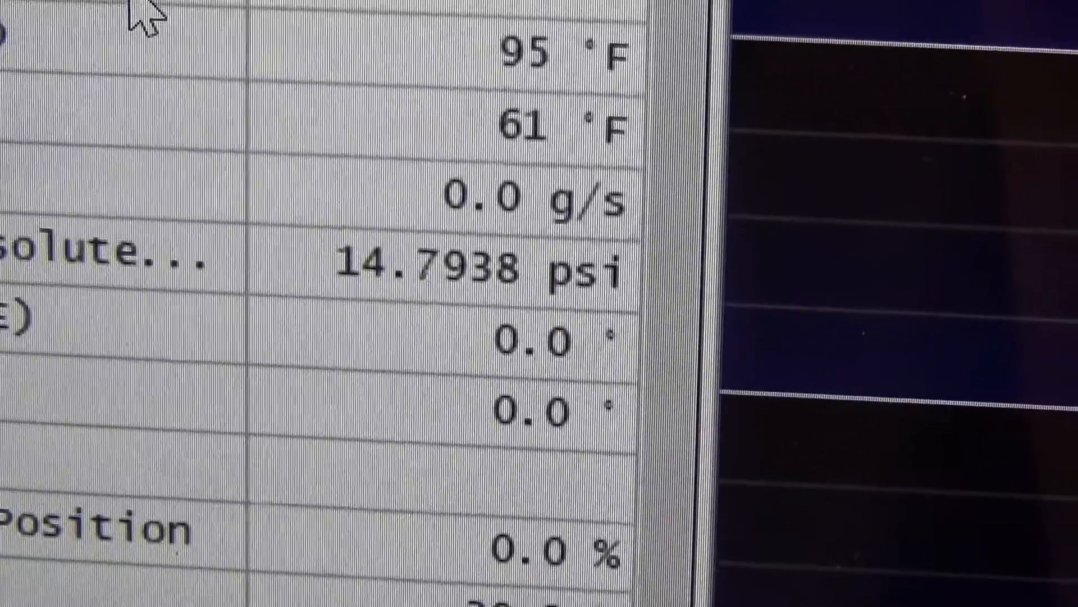
scroll("down", 3)
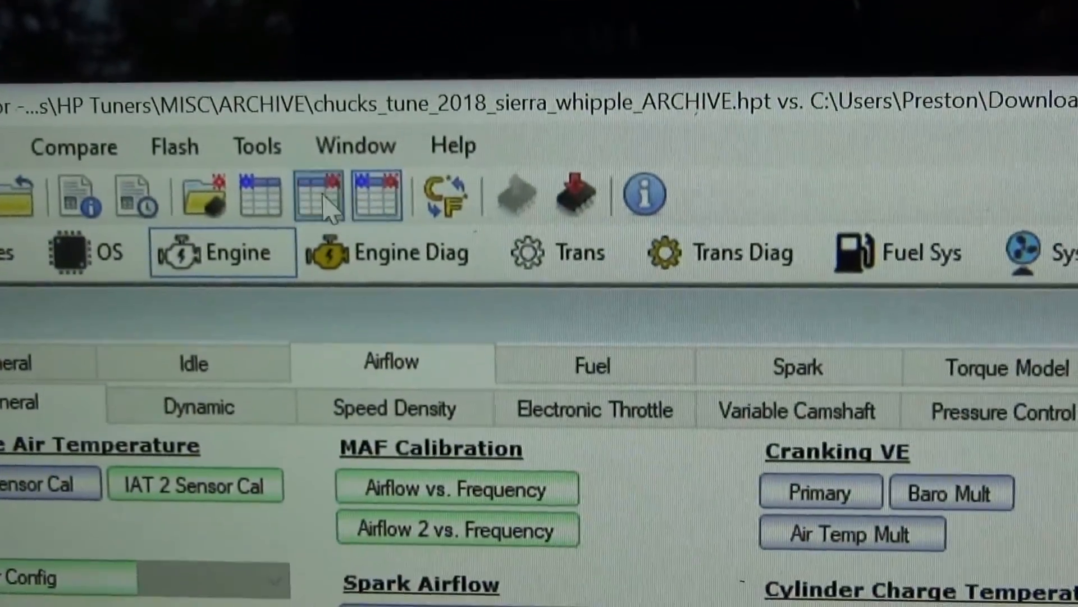
scroll("down", 3)
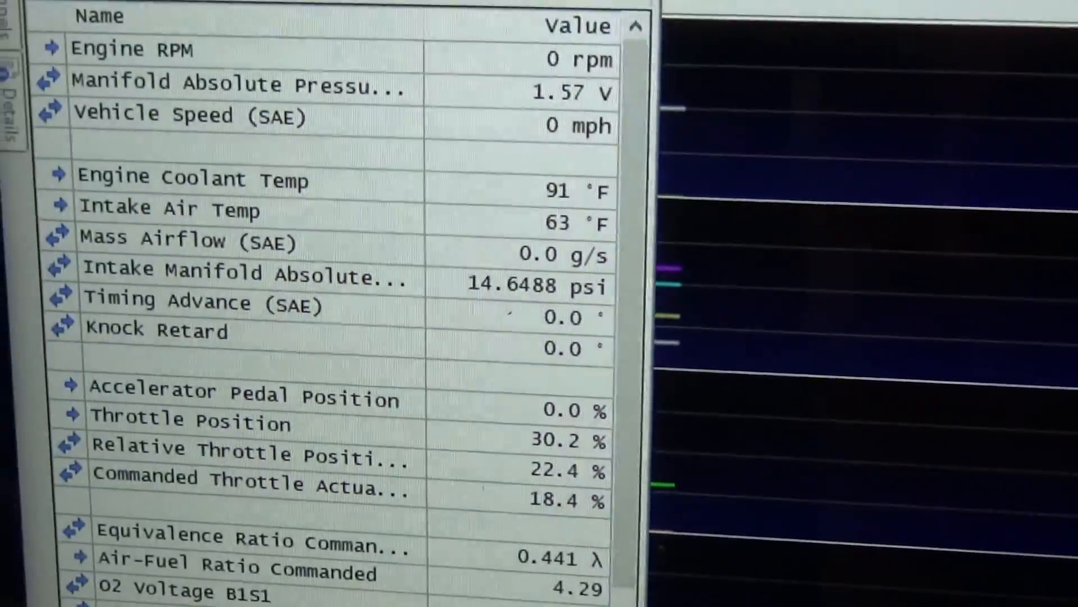
scroll("down", 3)
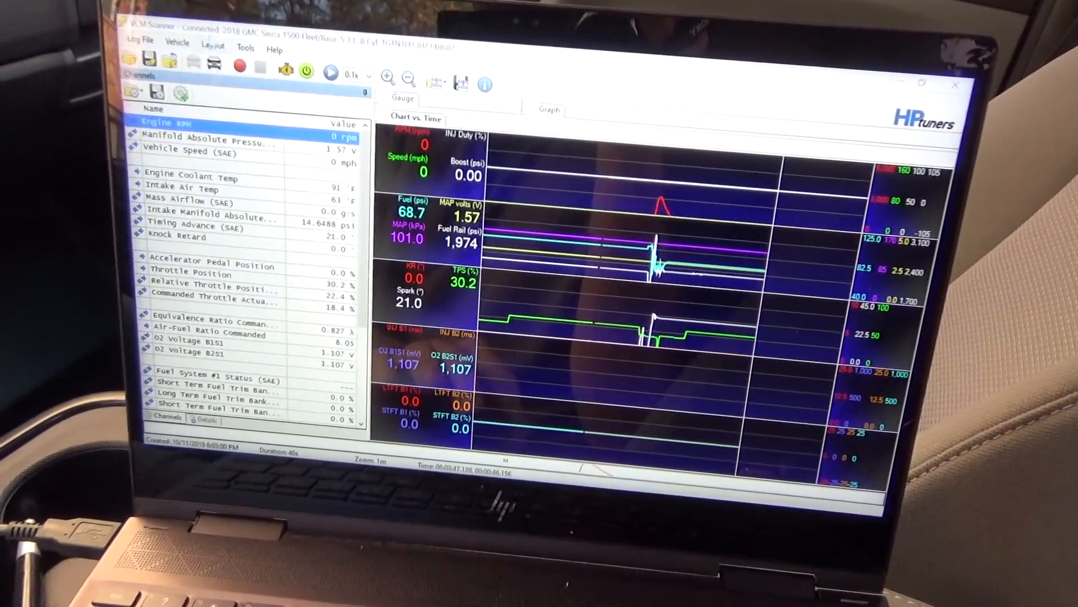
Start scanning live data, reading 984 rpm and manifold pressure 42.0 kPa.
left_click(330, 74)
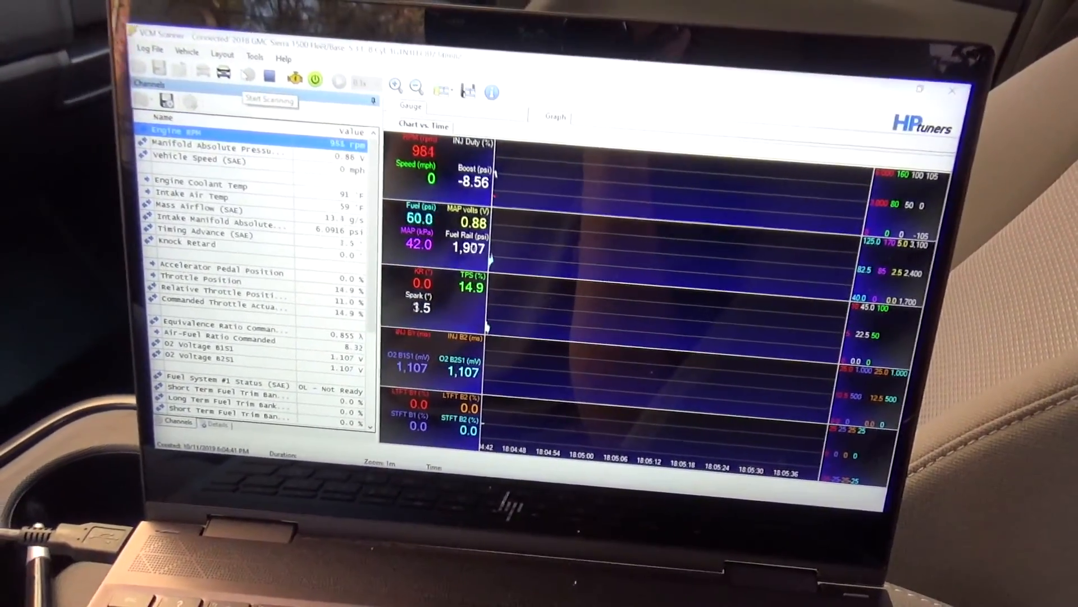